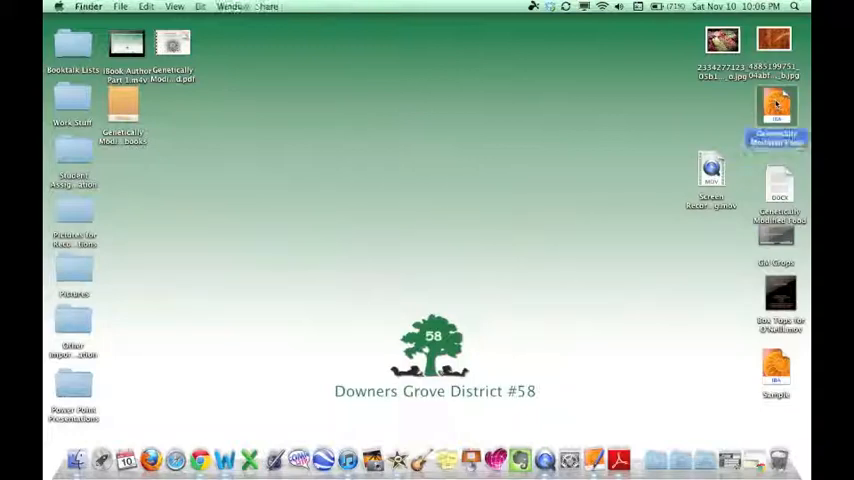
# Open the Genetically Modified Food .iba file from the desktop in iBooks Author
pyautogui.doubleClick(776, 110)
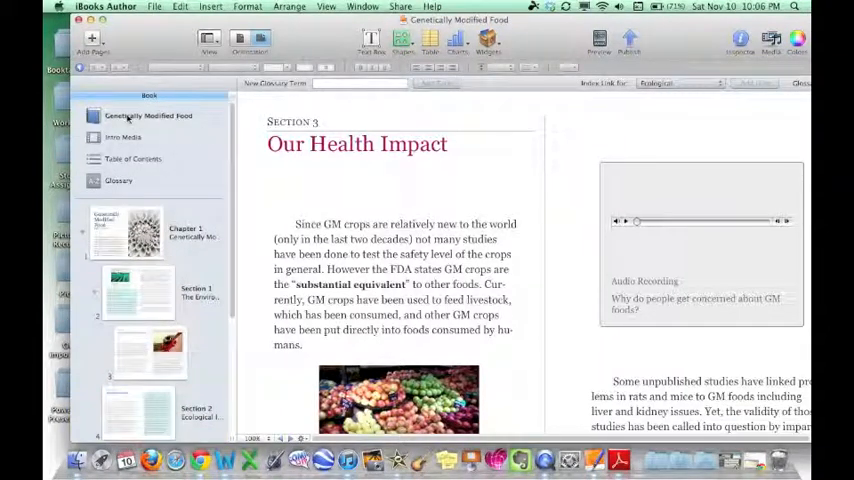
# Browse the book's cover, table of contents and Section 1 opening page
pyautogui.click(148, 115)
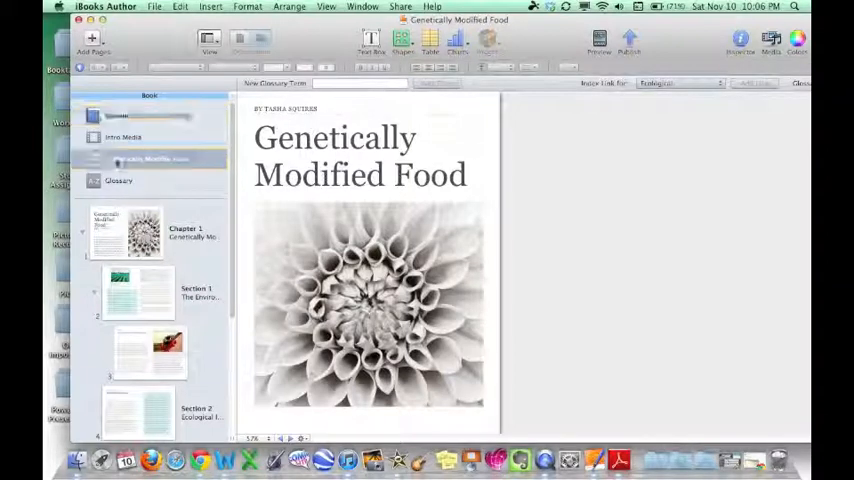
pyautogui.click(135, 158)
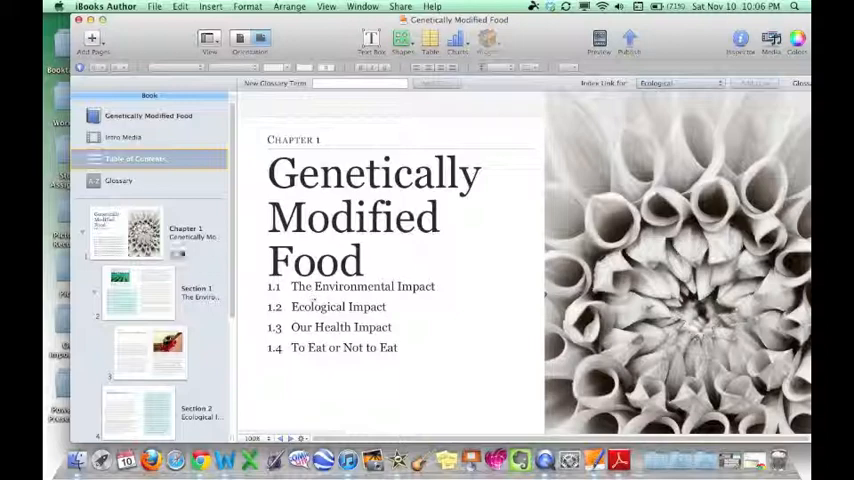
pyautogui.click(138, 232)
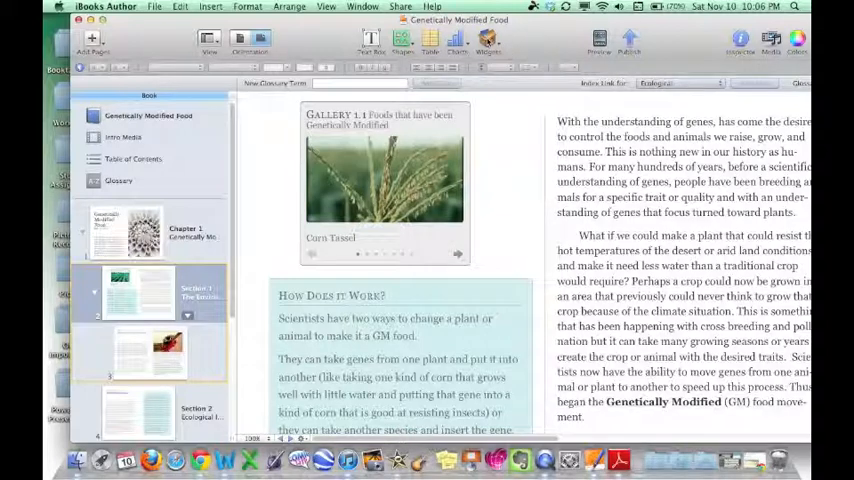
# Look through the Gallery and Keynote widget options, then view The Environmental Impact page
pyautogui.click(487, 42)
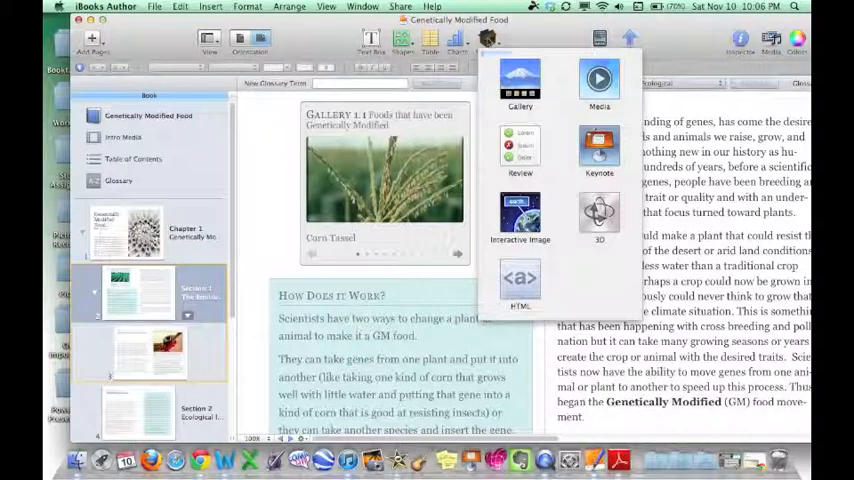
pyautogui.click(519, 80)
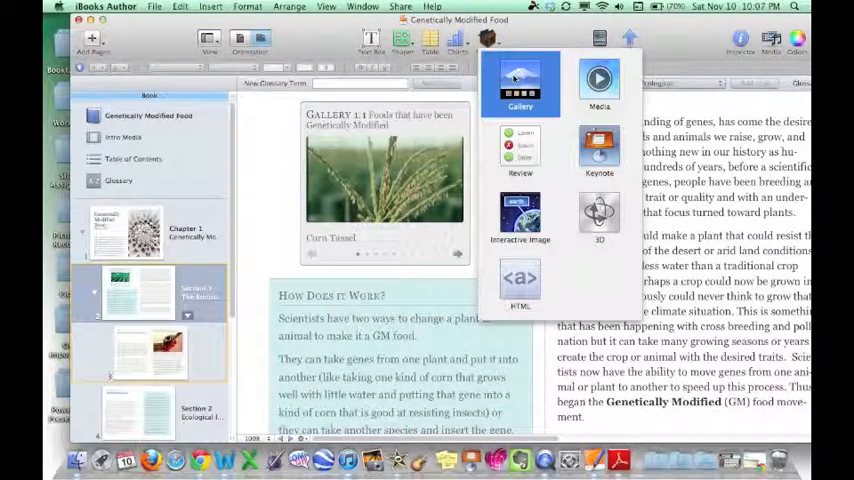
pyautogui.click(520, 148)
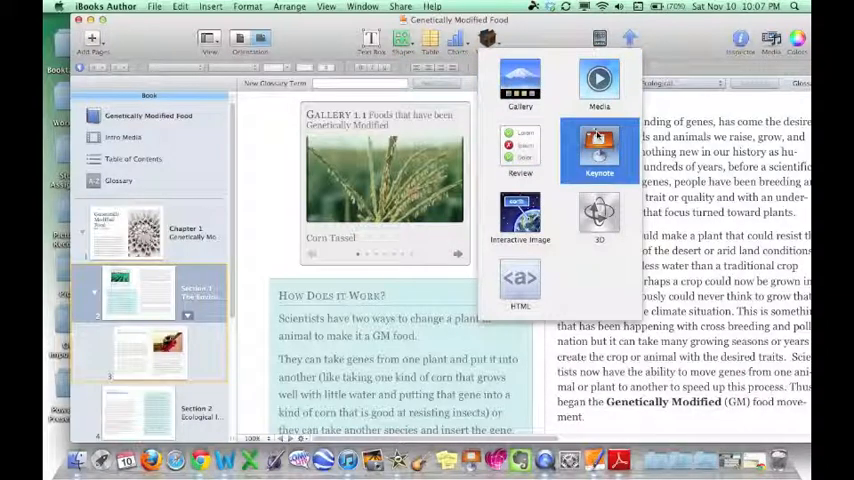
pyautogui.click(519, 85)
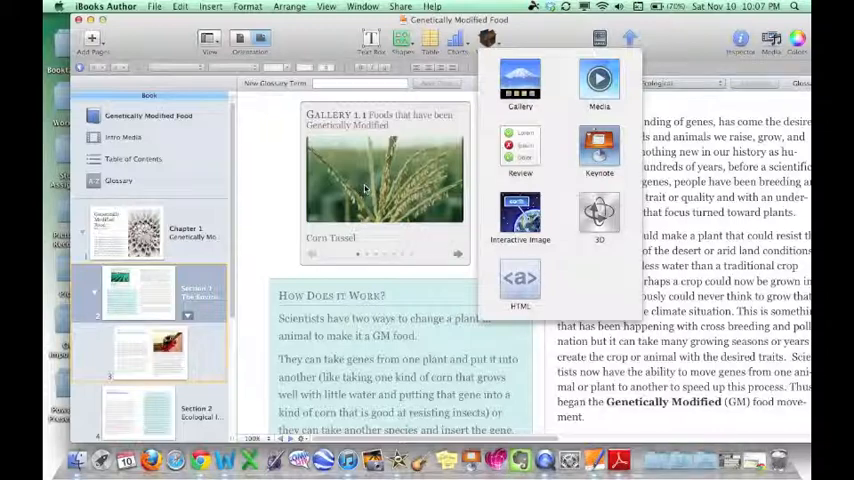
pyautogui.click(385, 180)
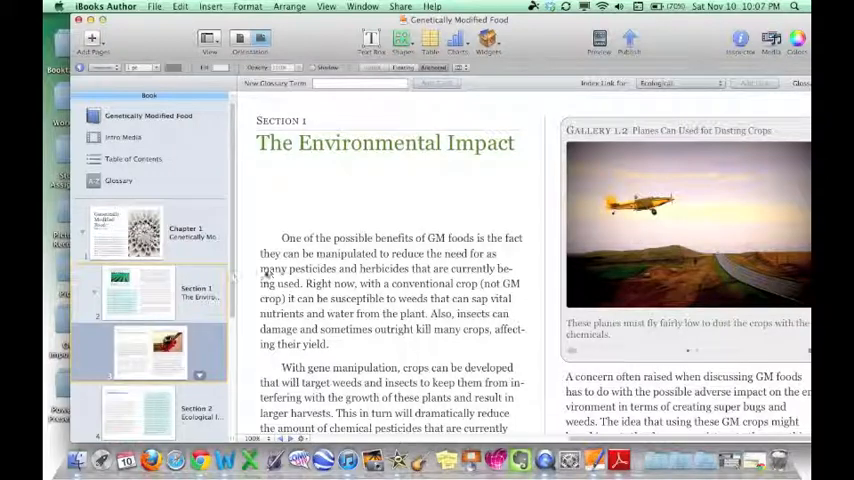
pyautogui.scroll(-3)
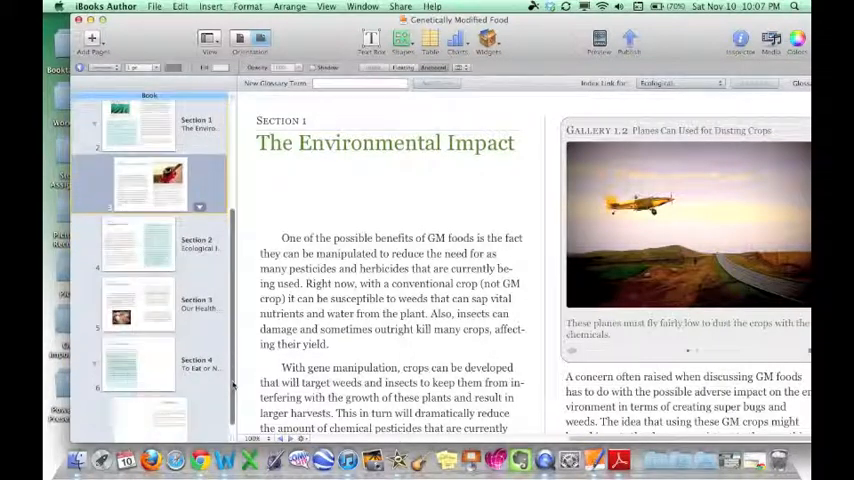
# Switch to page 2 of the Sample book about genetically modified crops
pyautogui.click(139, 300)
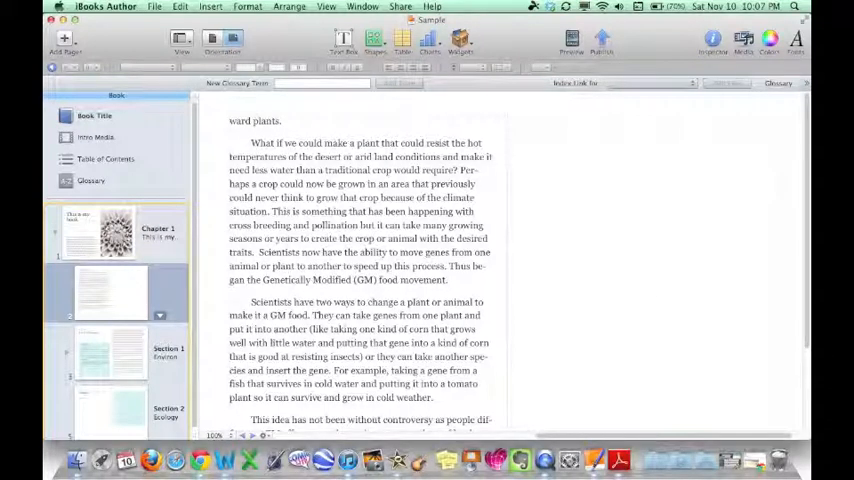
pyautogui.moveTo(653, 245)
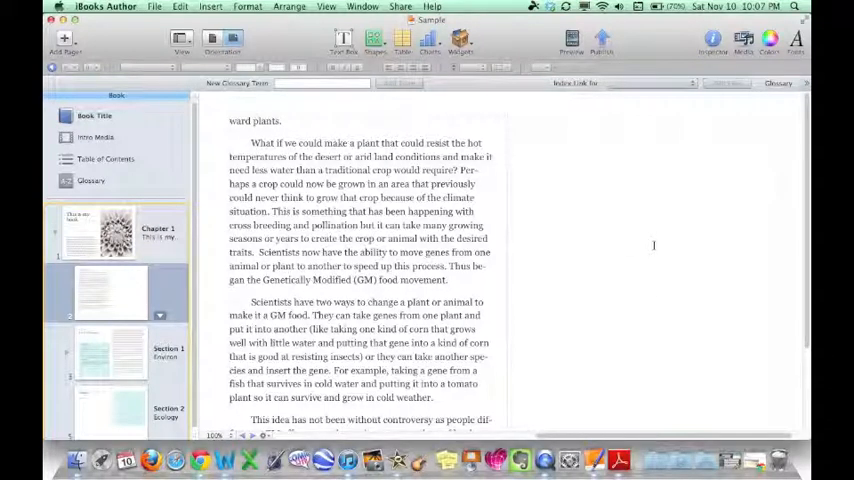
# Add a gallery widget to page 2 and toggle its title off and back on
pyautogui.click(460, 42)
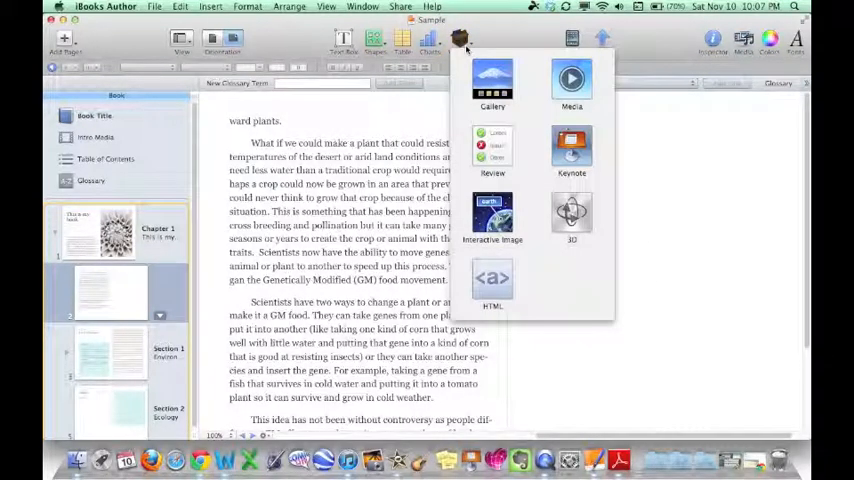
pyautogui.click(492, 85)
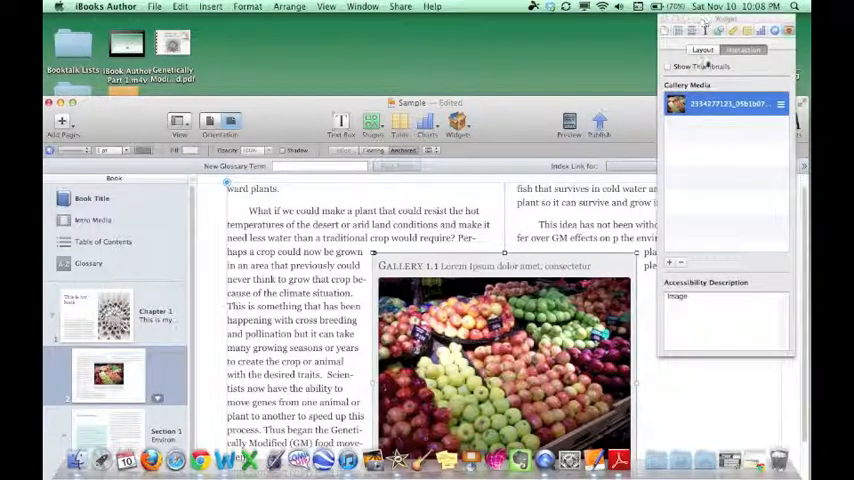
pyautogui.click(702, 50)
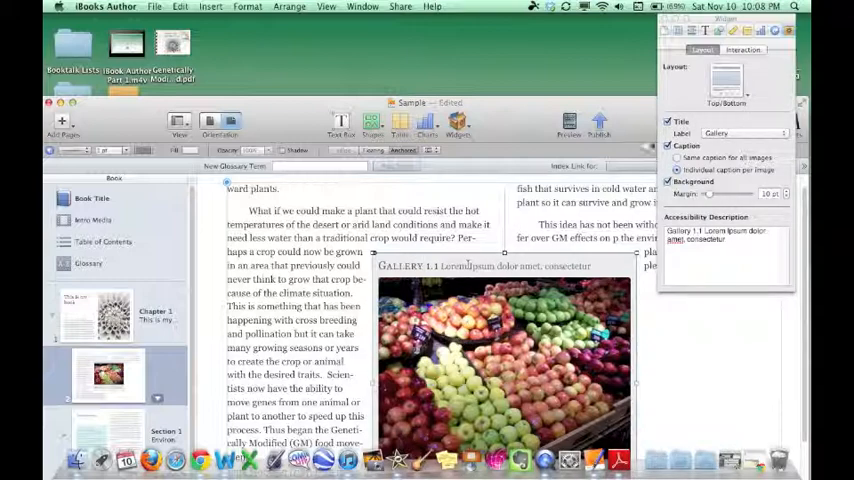
pyautogui.click(669, 122)
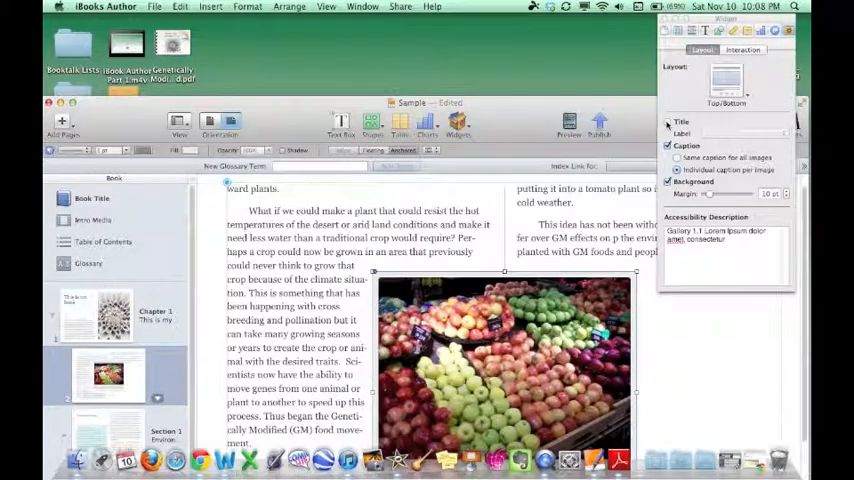
pyautogui.click(668, 122)
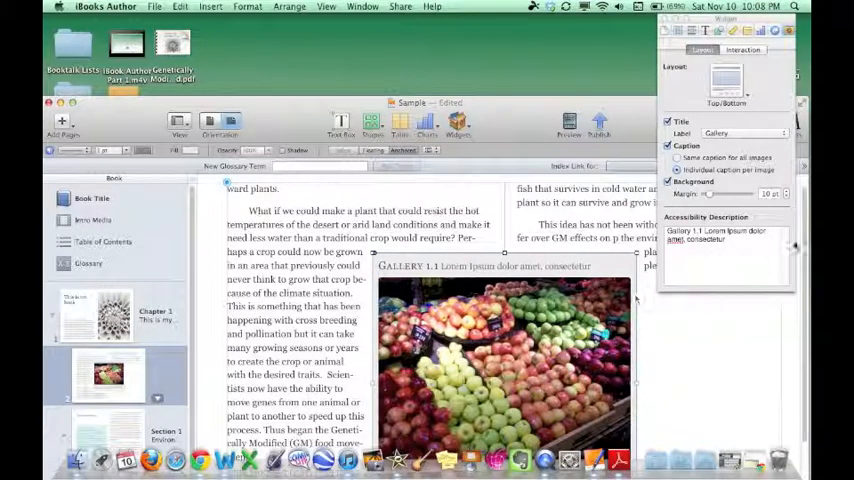
pyautogui.scroll(-3)
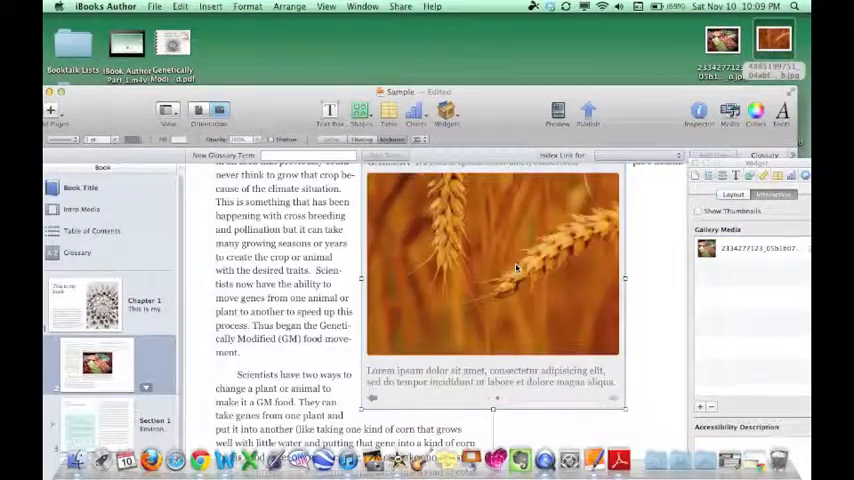
# Select the page 2 gallery widget to check its media list
pyautogui.click(755, 273)
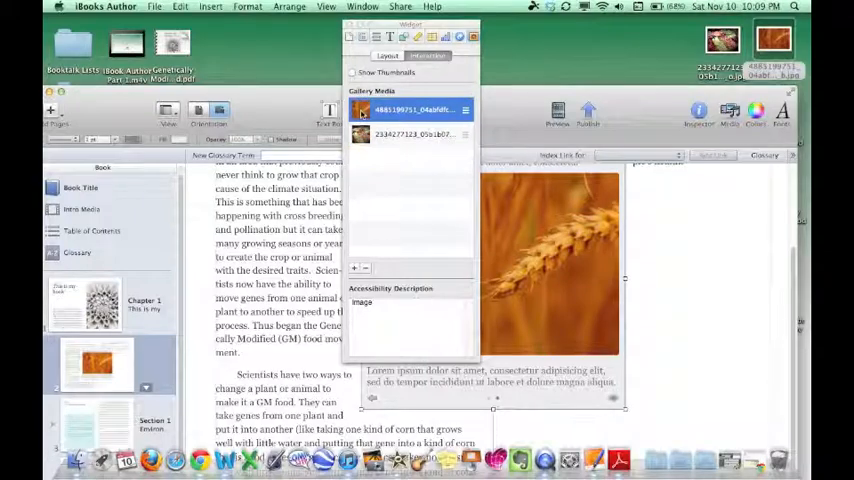
pyautogui.moveTo(365, 155)
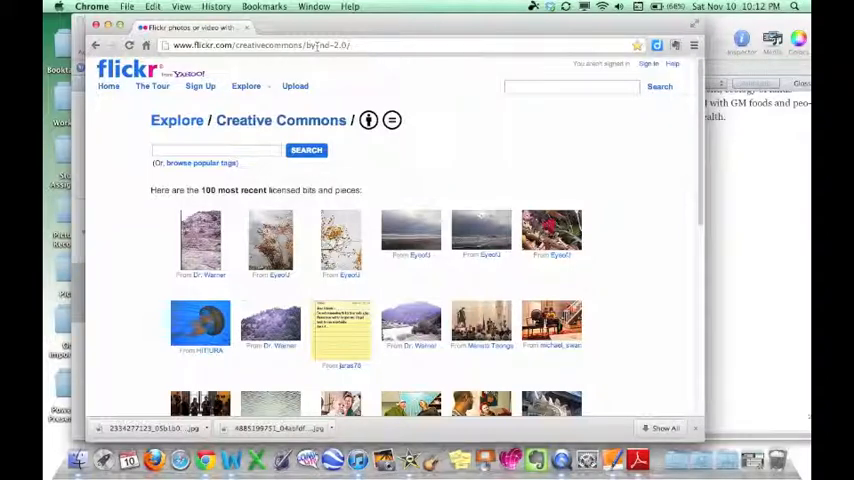
pyautogui.doubleClick(281, 120)
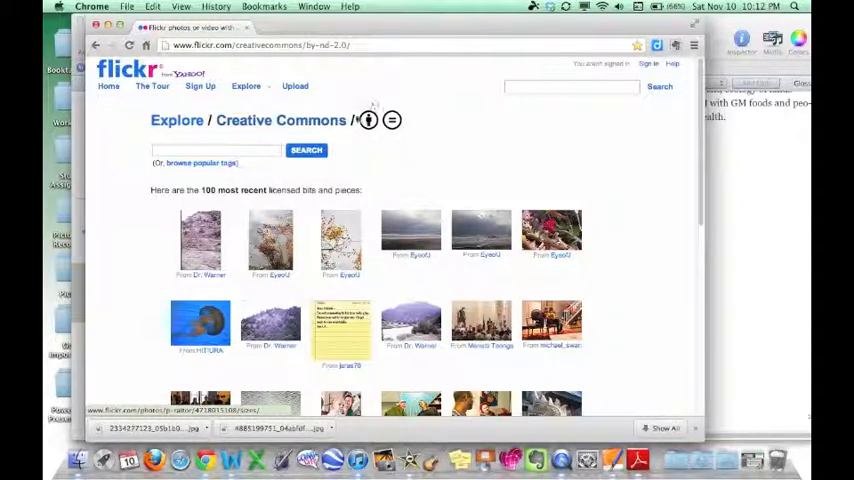
pyautogui.moveTo(388, 153)
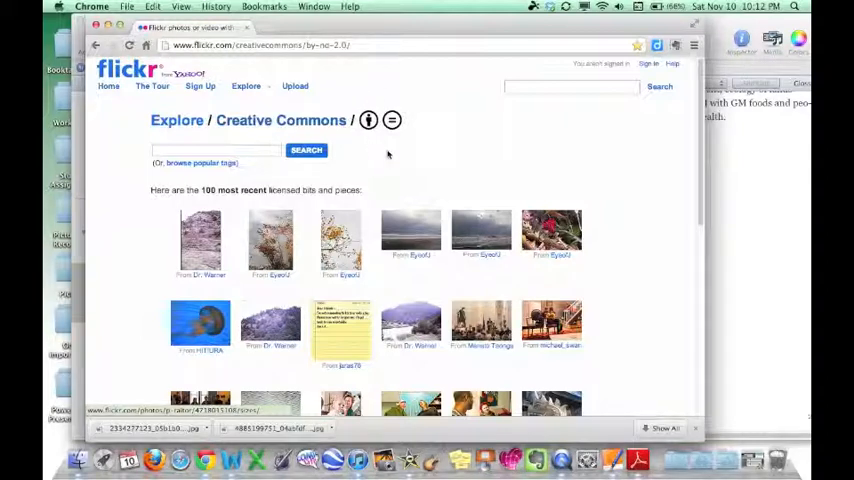
pyautogui.moveTo(383, 147)
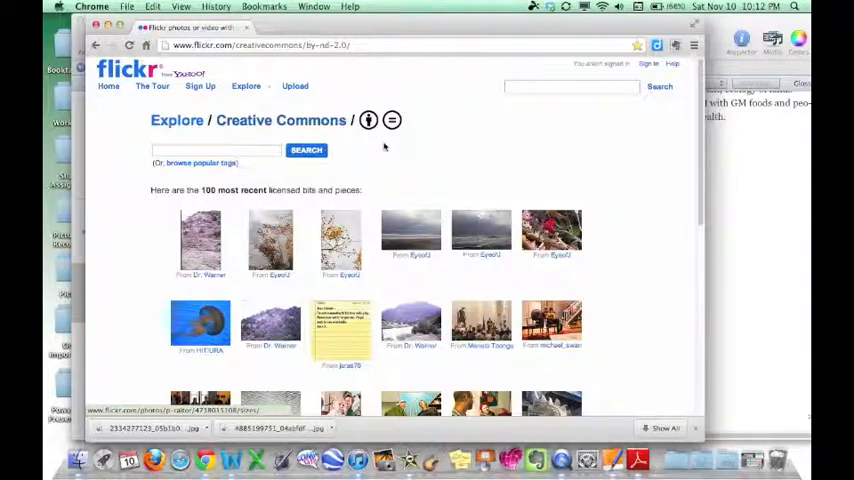
pyautogui.moveTo(397, 136)
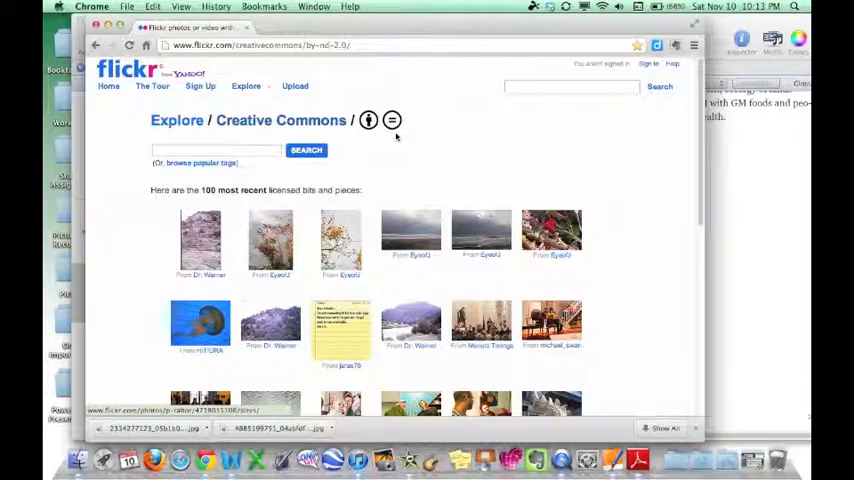
pyautogui.moveTo(378, 140)
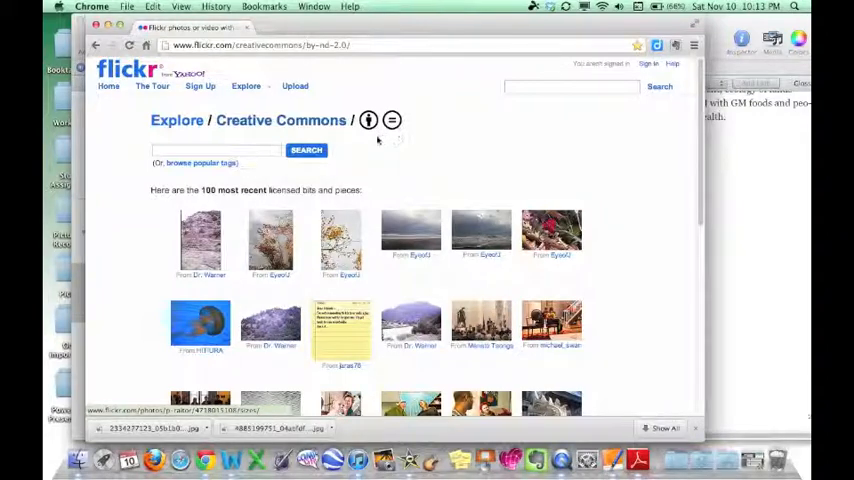
# Search Flickr's Creative Commons photos for 'geese'
pyautogui.click(215, 150)
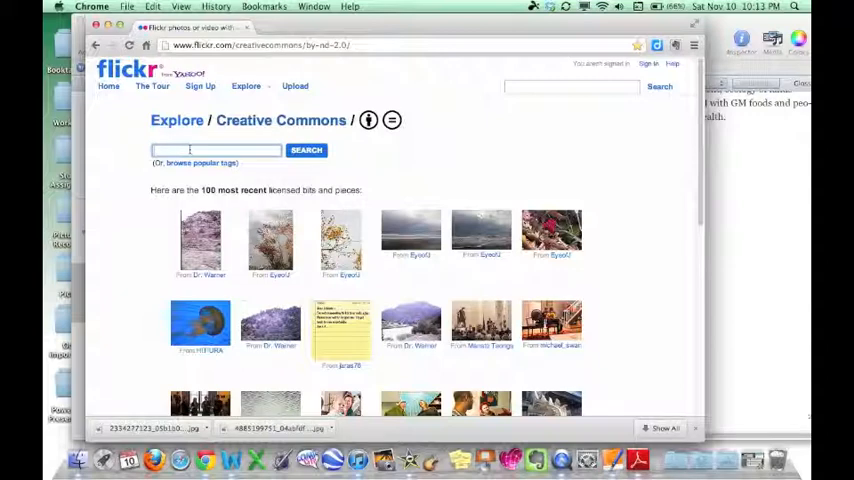
pyautogui.write('geese')
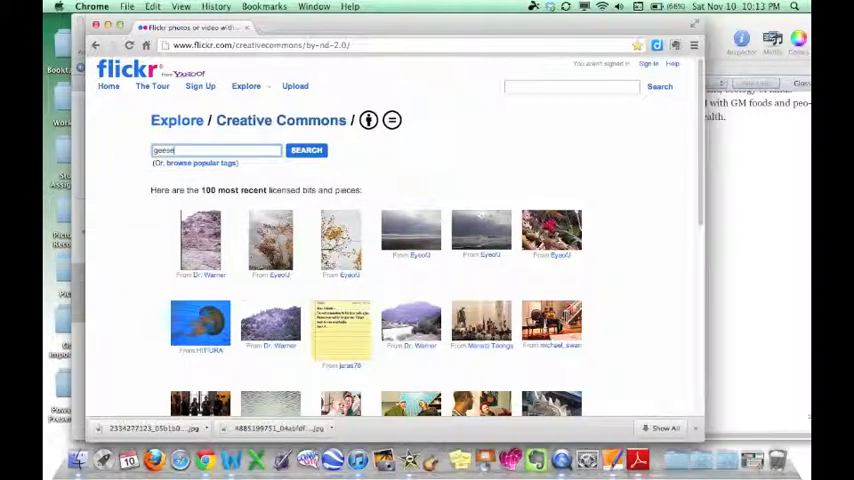
pyautogui.click(306, 150)
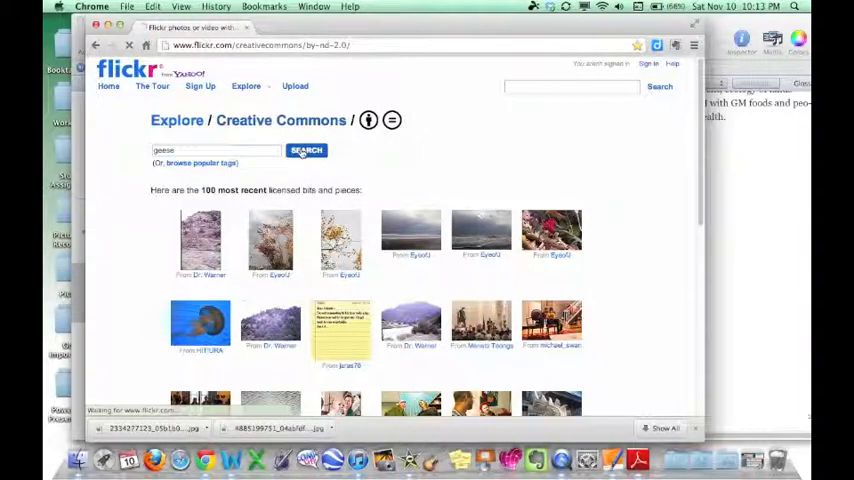
pyautogui.click(306, 150)
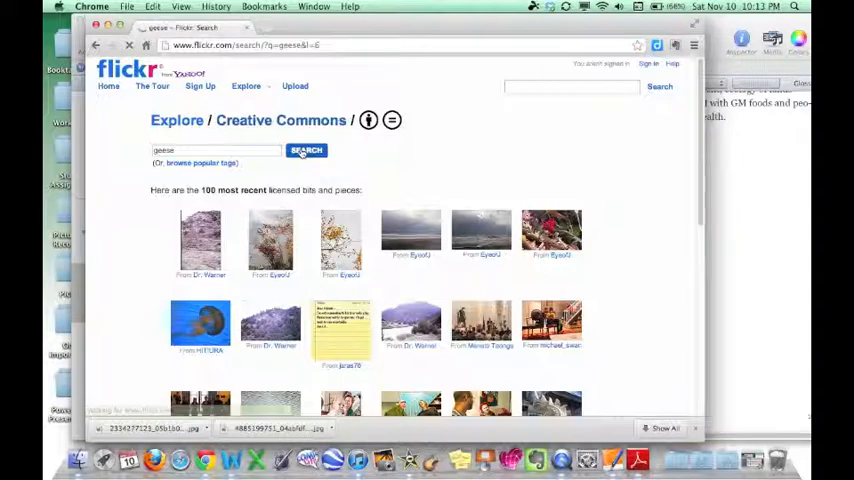
pyautogui.click(306, 150)
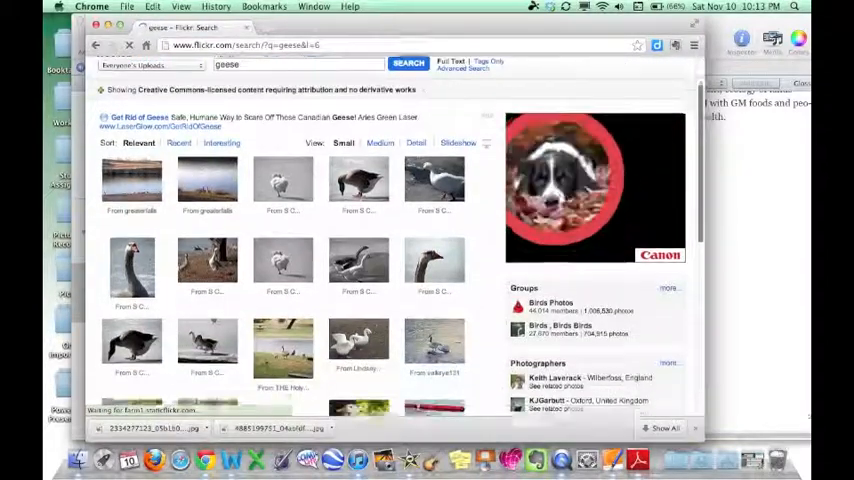
pyautogui.scroll(-3)
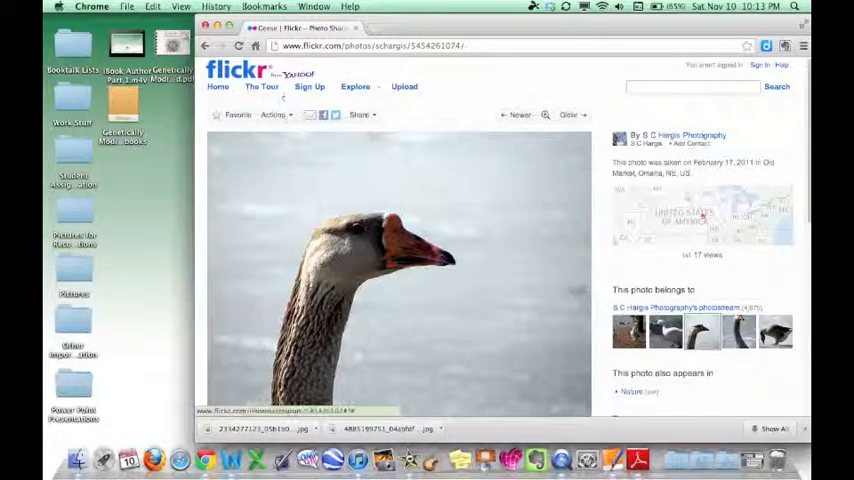
# Download the goose photo at Large 1024 size and return to its page
pyautogui.click(273, 114)
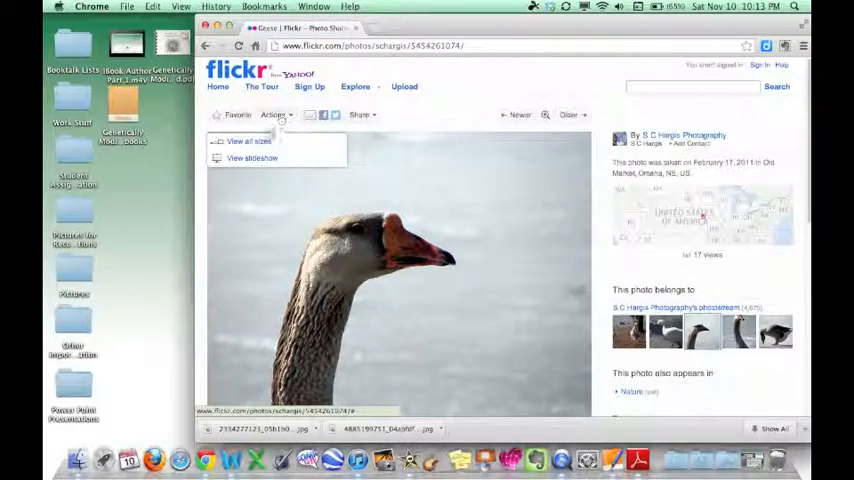
pyautogui.click(247, 141)
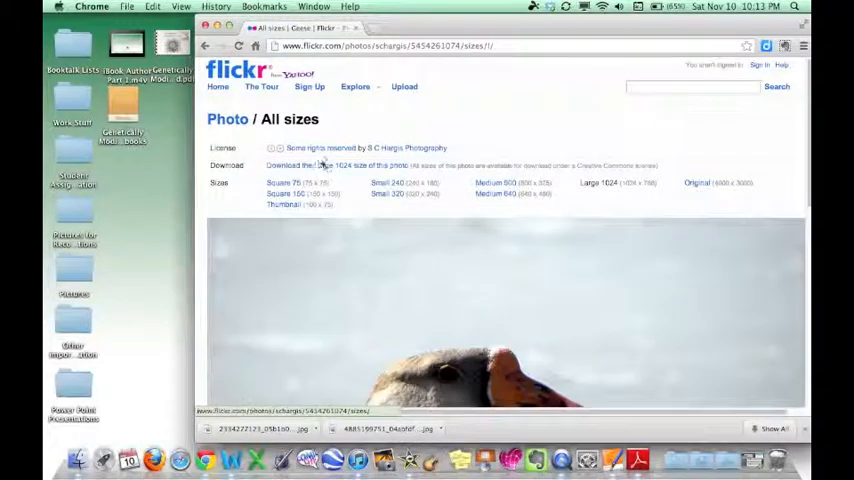
pyautogui.doubleClick(320, 147)
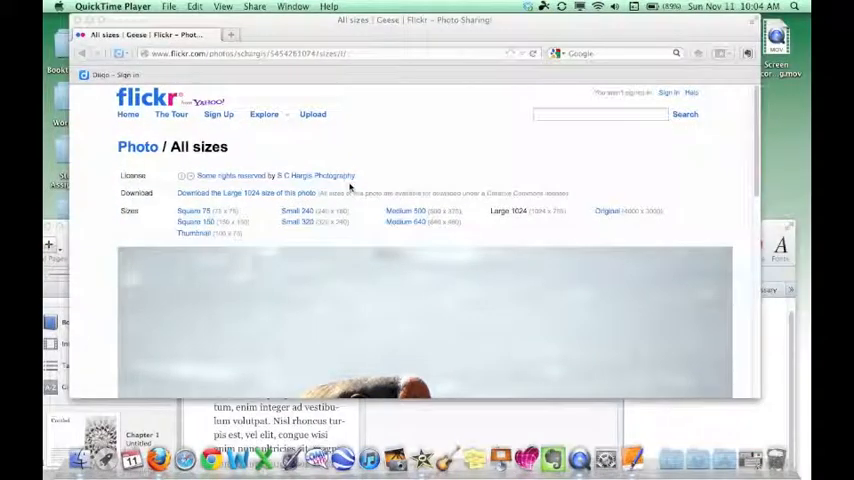
pyautogui.moveTo(275, 147)
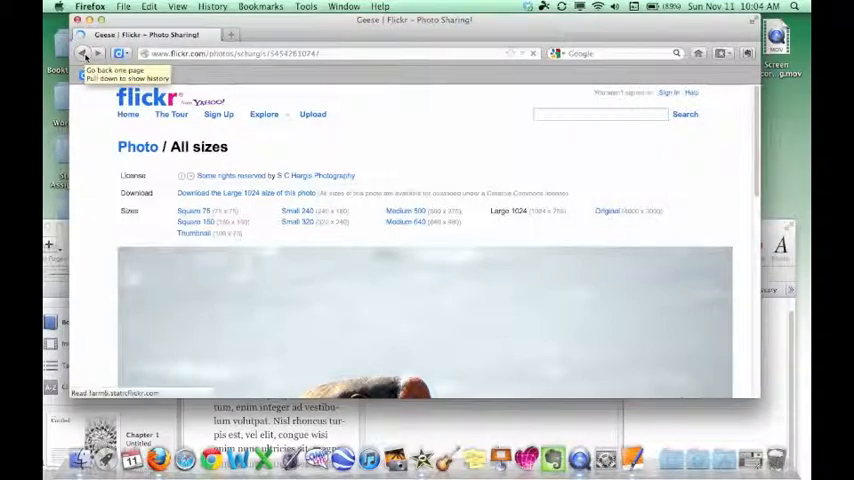
pyautogui.click(84, 53)
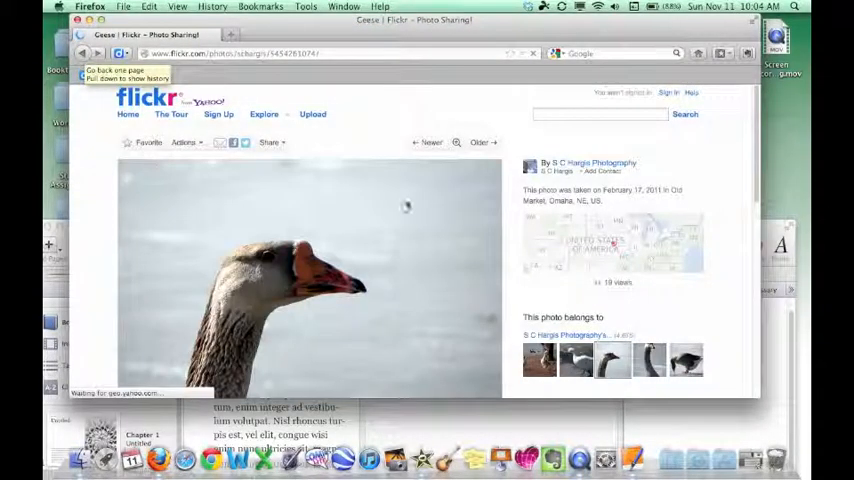
pyautogui.scroll(-3)
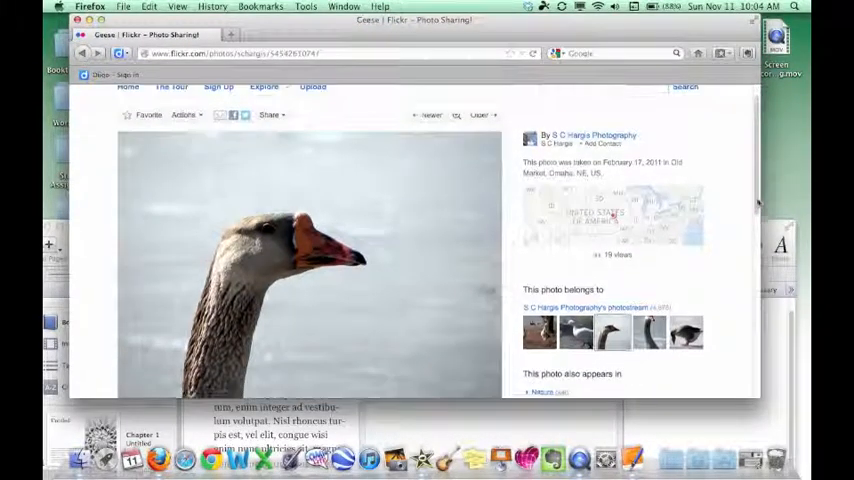
pyautogui.scroll(-3)
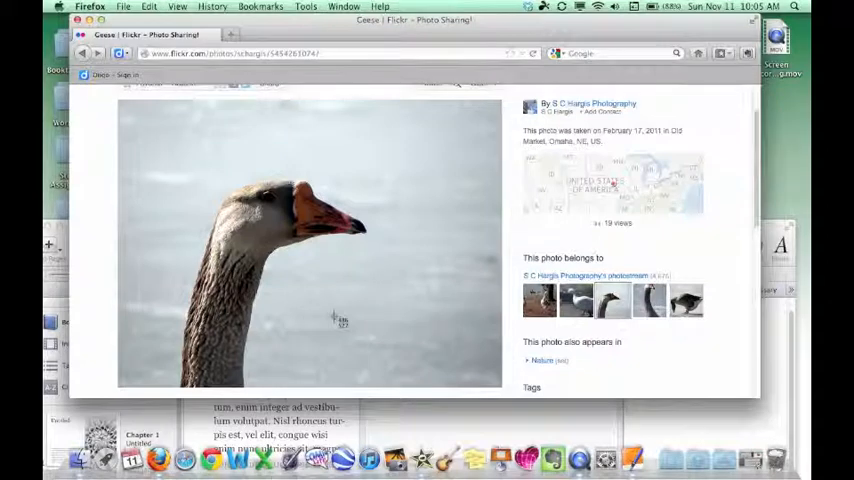
pyautogui.moveTo(120, 105)
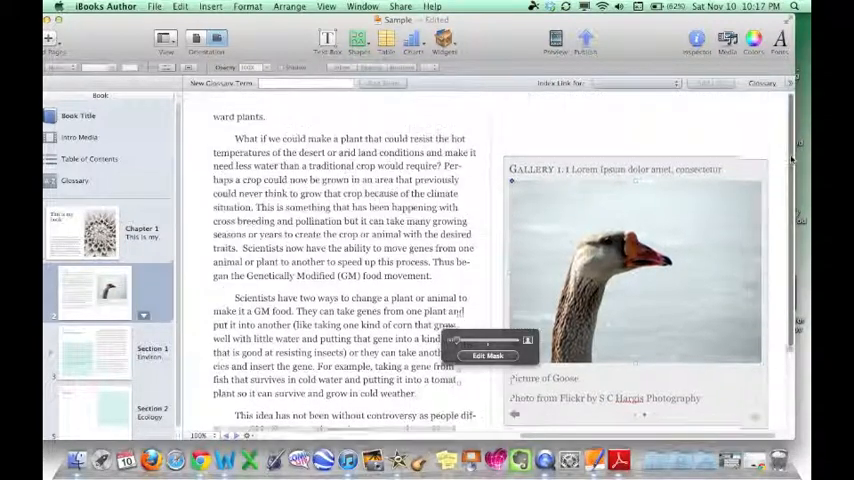
# Scroll down the Section 2 page to the movie widget
pyautogui.scroll(-3)
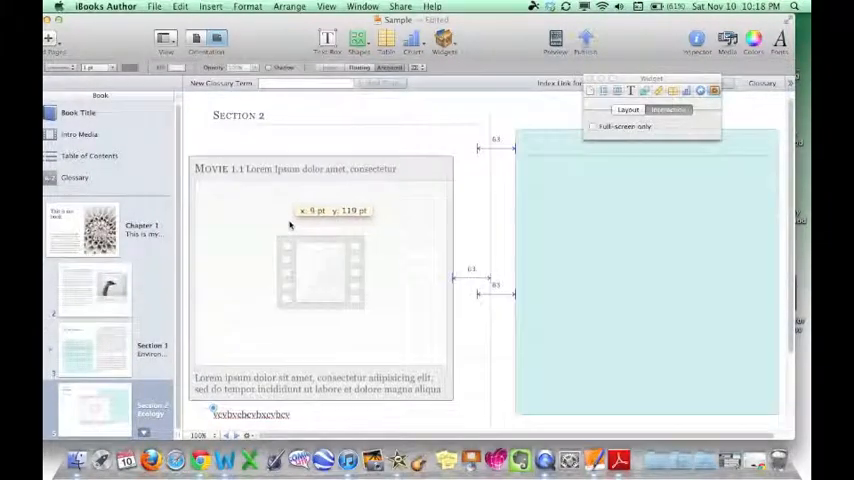
# Open the Media Browser, move it aside, and browse the Movies and Audio libraries
pyautogui.click(320, 270)
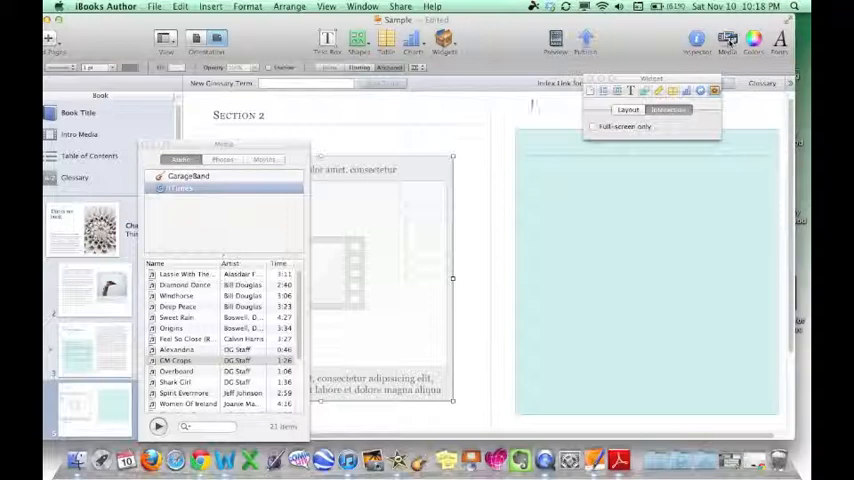
pyautogui.moveTo(222, 143); pyautogui.dragTo(377, 112)
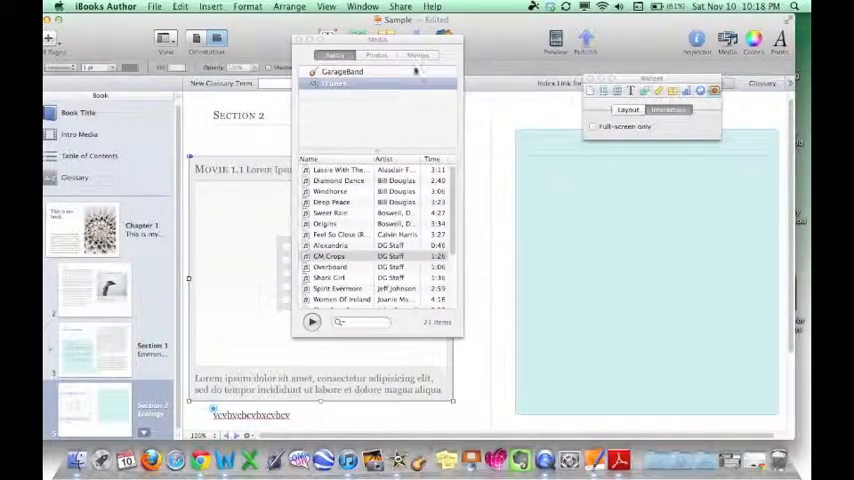
pyautogui.click(418, 55)
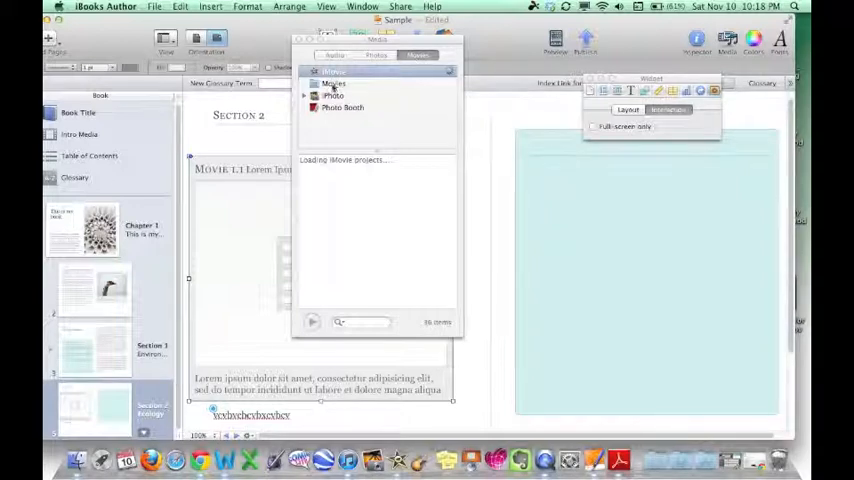
pyautogui.click(334, 55)
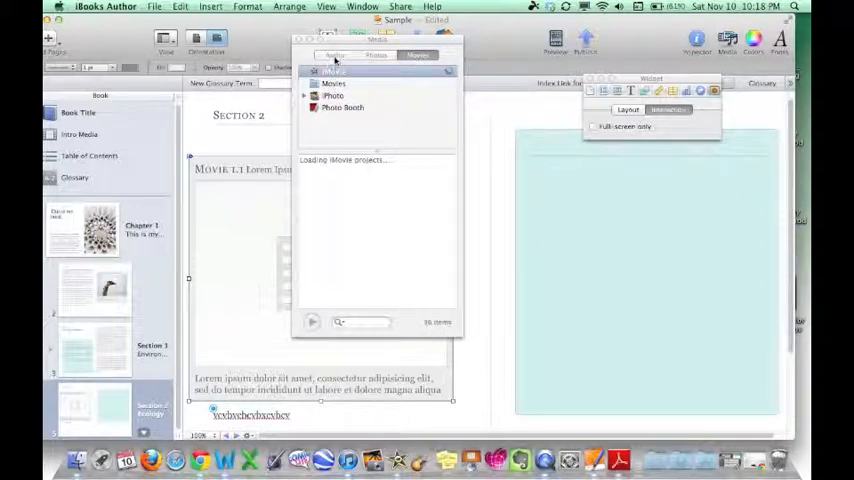
pyautogui.click(335, 55)
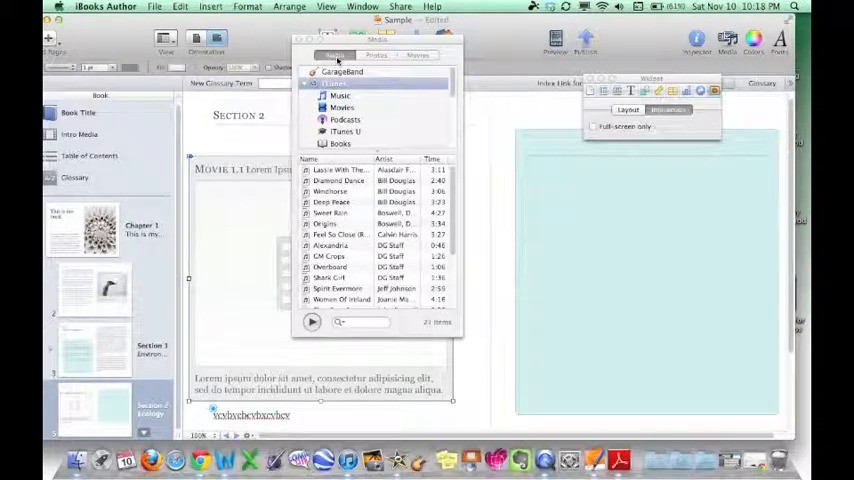
pyautogui.scroll(-3)
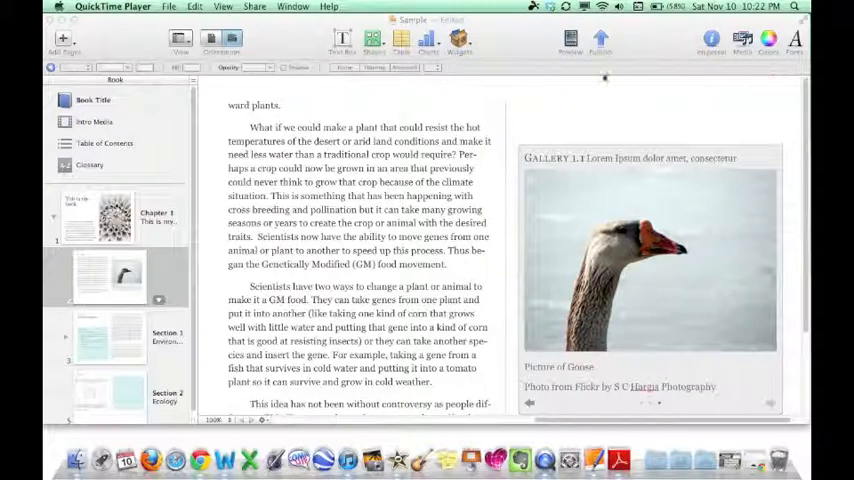
# Show the Glossary Toolbar and select the word 'controversy' in the text
pyautogui.click(179, 38)
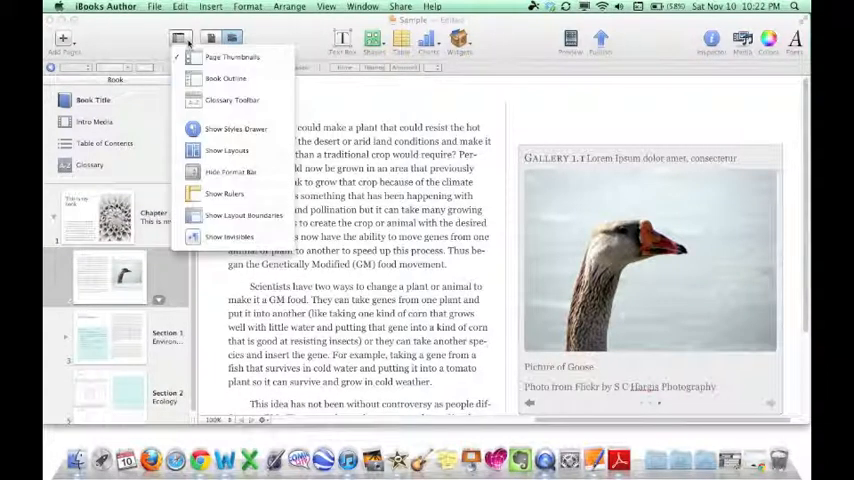
pyautogui.moveTo(232, 99)
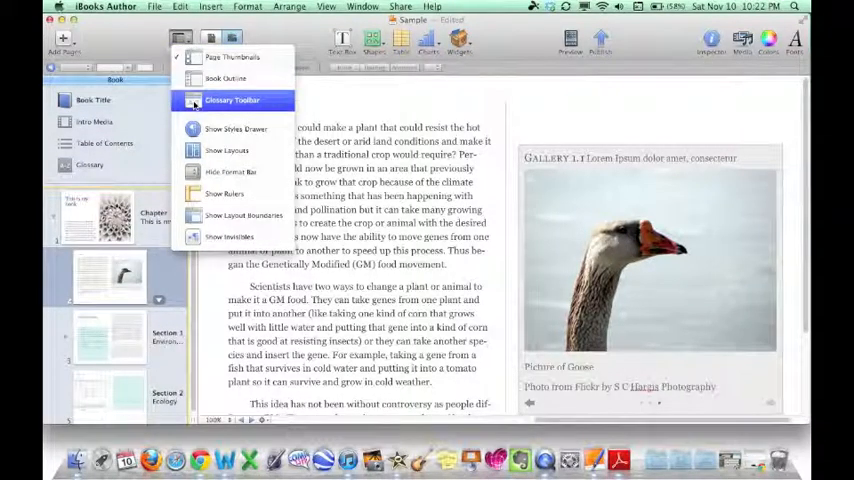
pyautogui.click(232, 100)
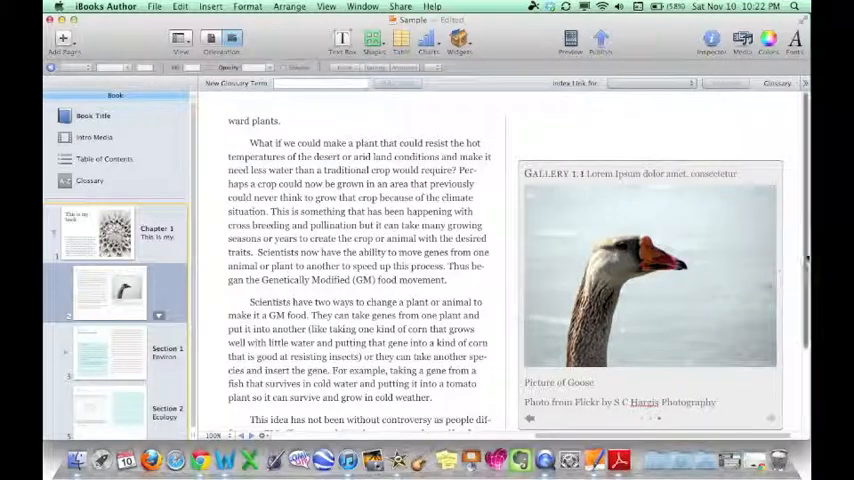
pyautogui.scroll(-3)
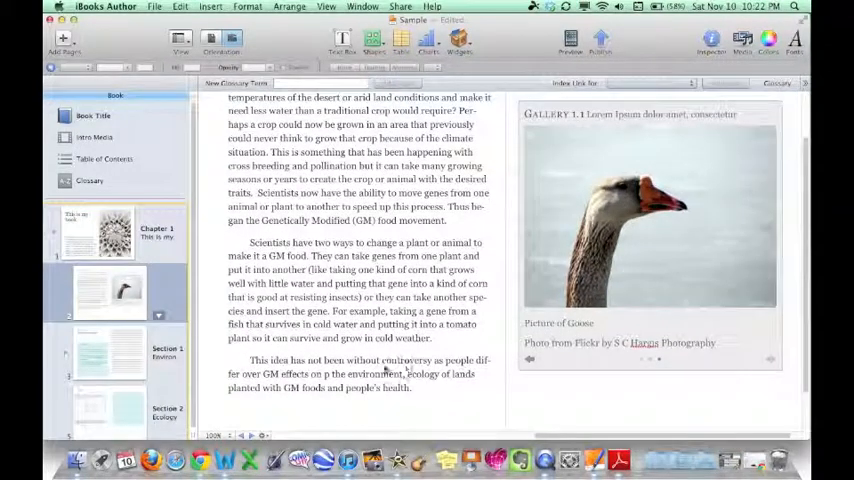
pyautogui.doubleClick(405, 360)
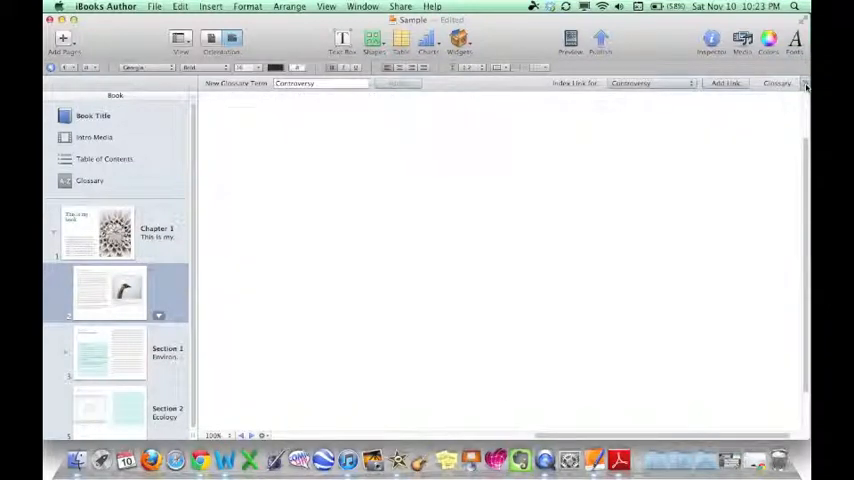
# Replace Controversy's placeholder definition with 'This is when people disagree about an issue'
pyautogui.click(90, 180)
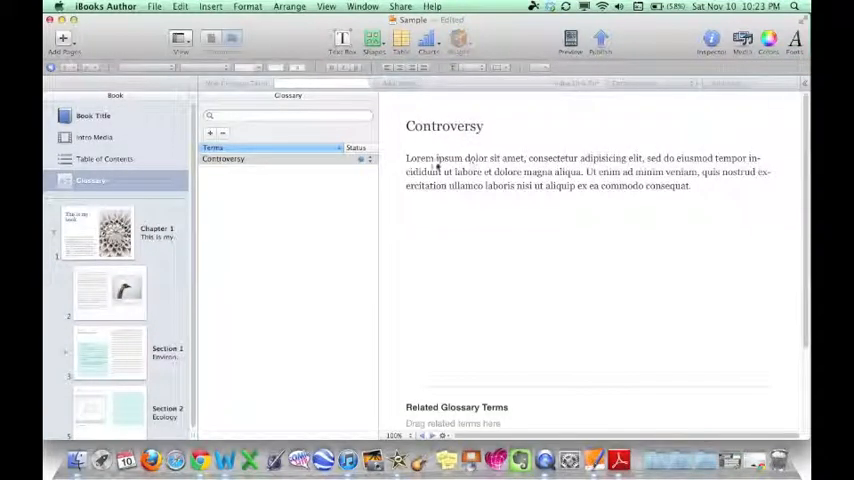
pyautogui.tripleClick(585, 171)
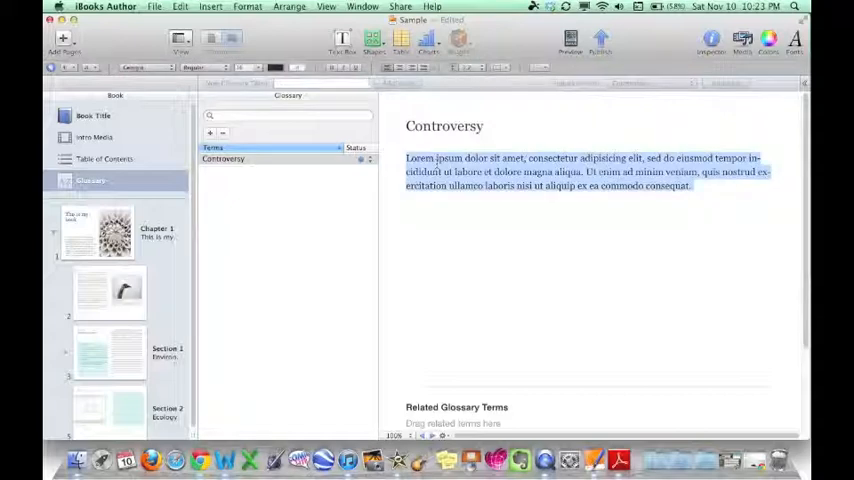
pyautogui.write('This is when people disagree about an issue')
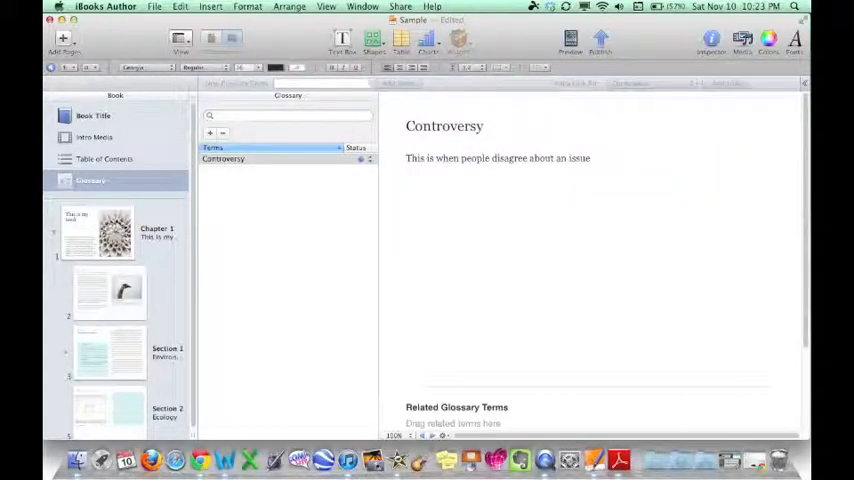
pyautogui.moveTo(702, 120)
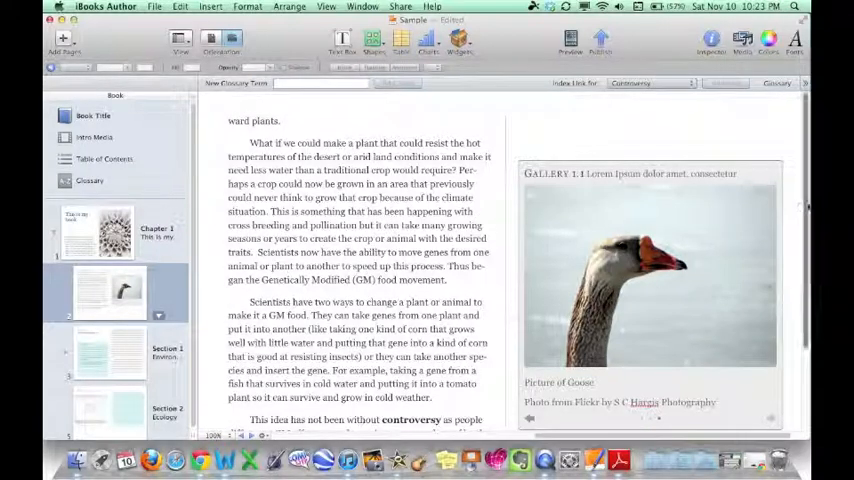
pyautogui.scroll(-3)
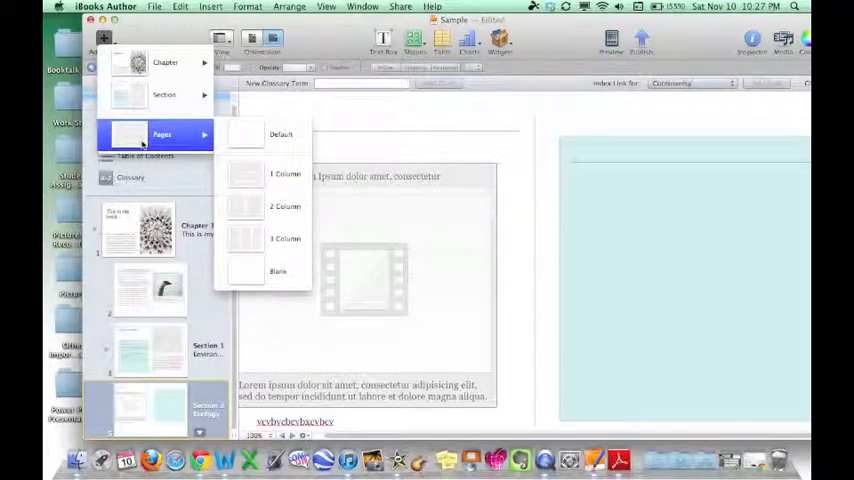
pyautogui.moveTo(285, 206)
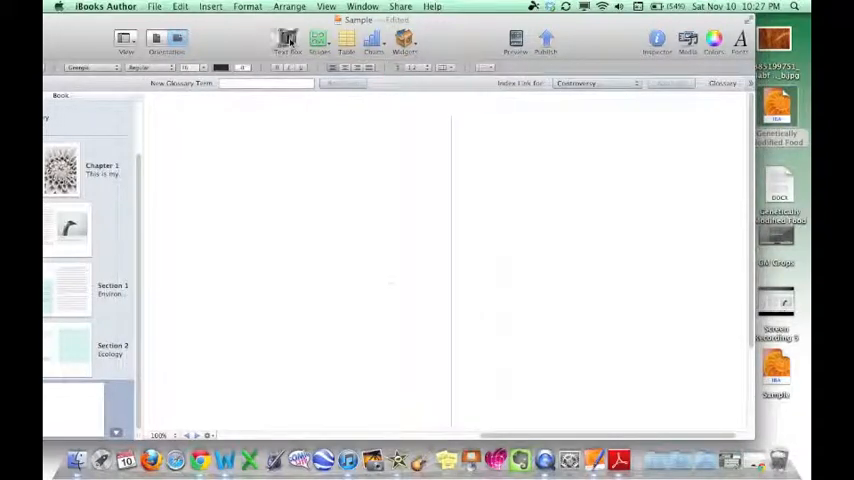
# Insert a text box on the new page and enlarge it over the right column
pyautogui.click(287, 38)
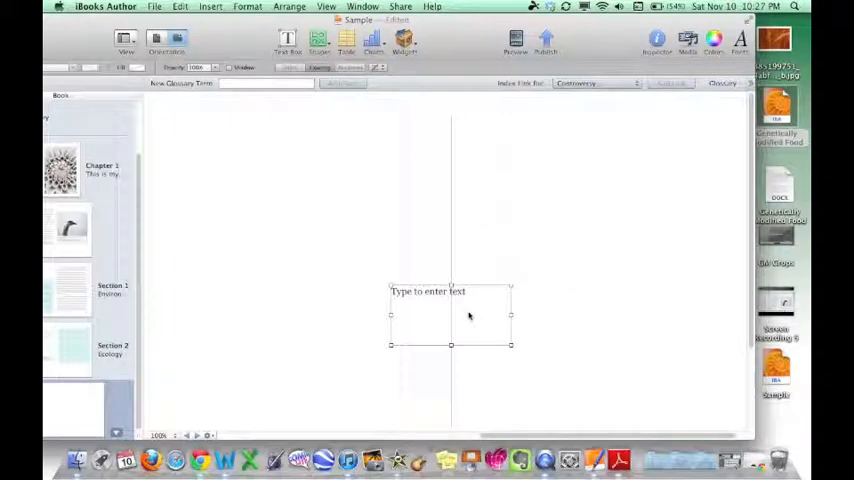
pyautogui.moveTo(450, 315); pyautogui.dragTo(607, 155)
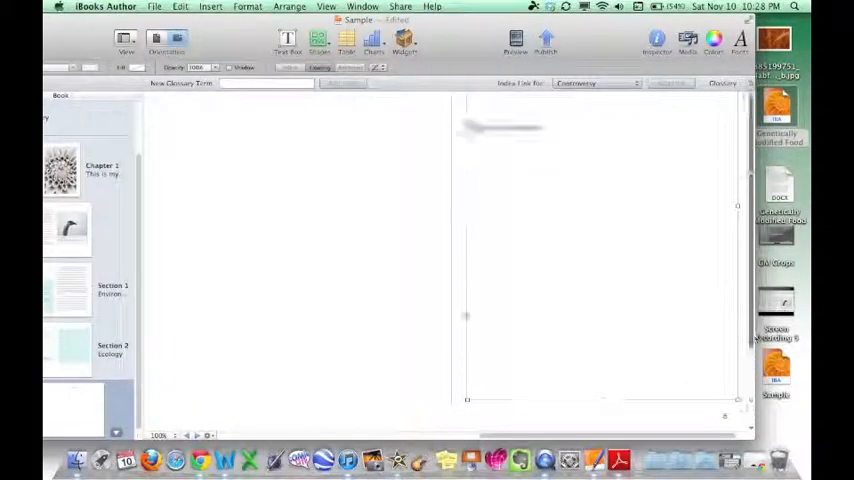
pyautogui.click(287, 38)
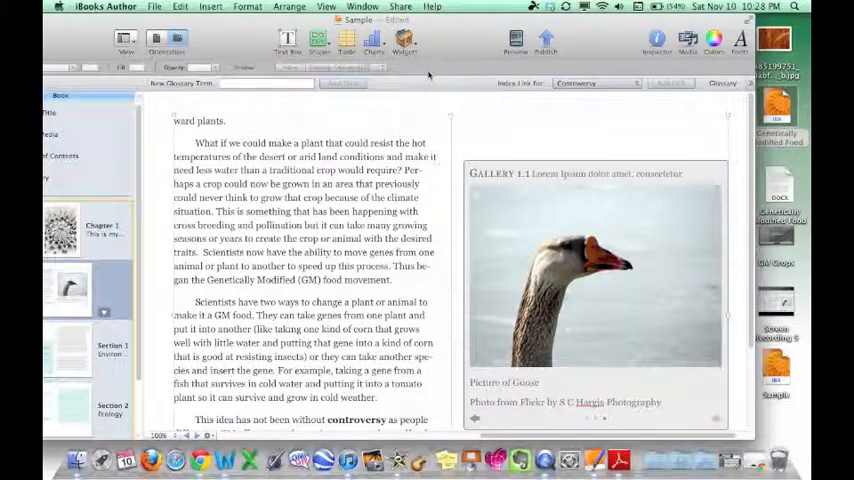
# Return to the Chapter 1 page with the goose photo gallery
pyautogui.click(400, 7)
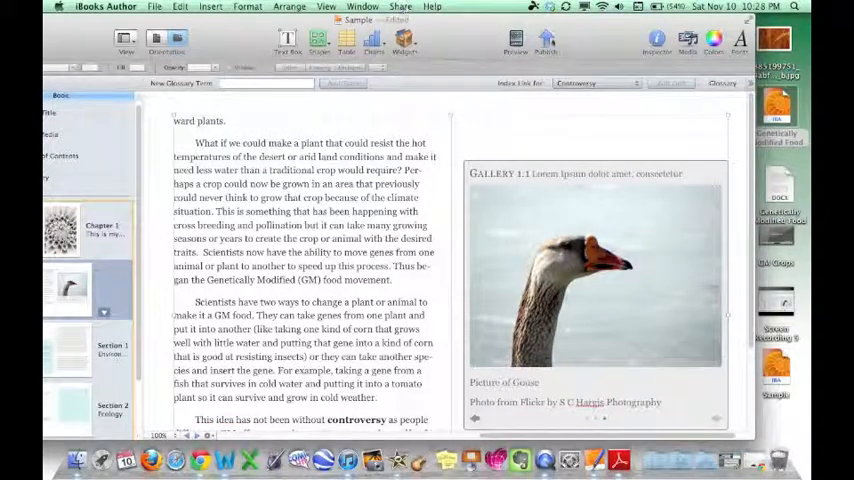
pyautogui.moveTo(545, 42)
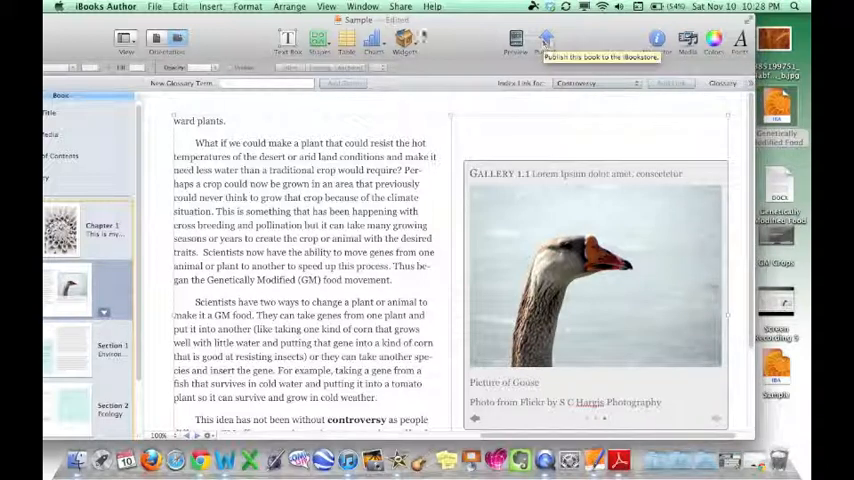
# Export the book from Share > Export in the iBooks format
pyautogui.click(400, 7)
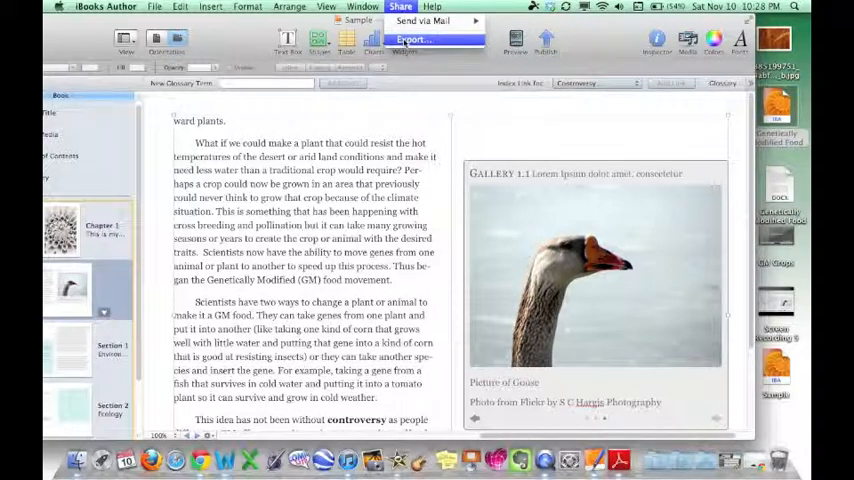
pyautogui.click(411, 39)
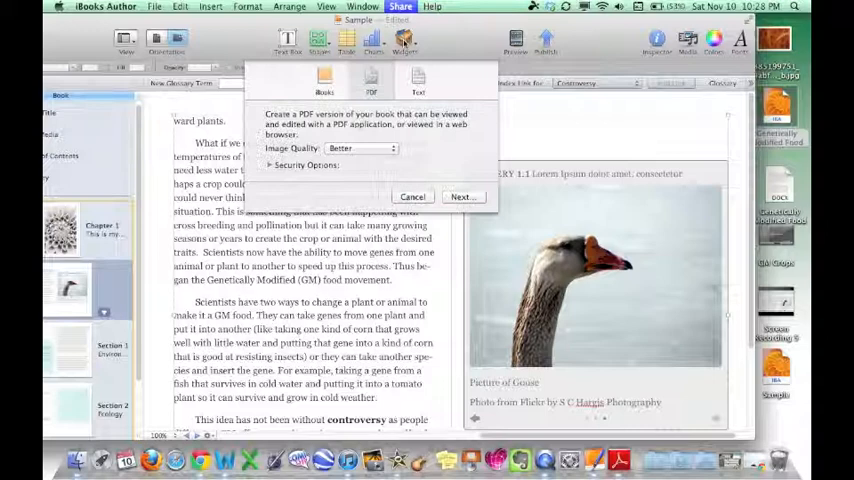
pyautogui.click(324, 82)
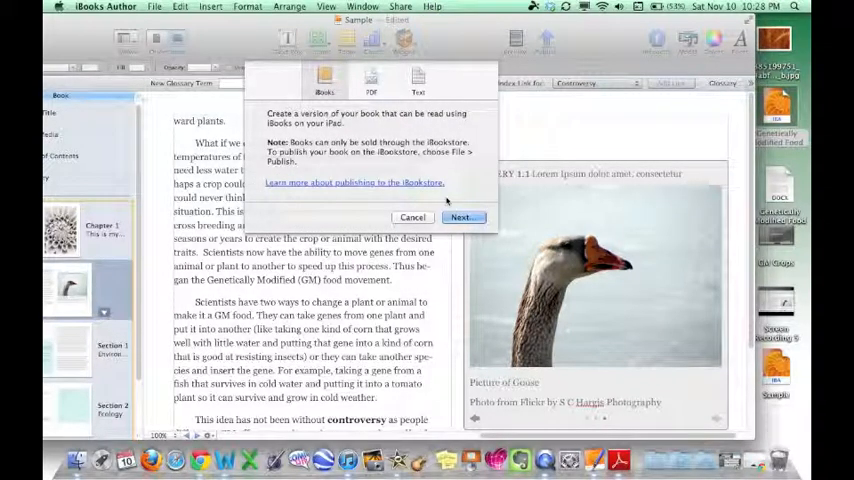
pyautogui.click(412, 217)
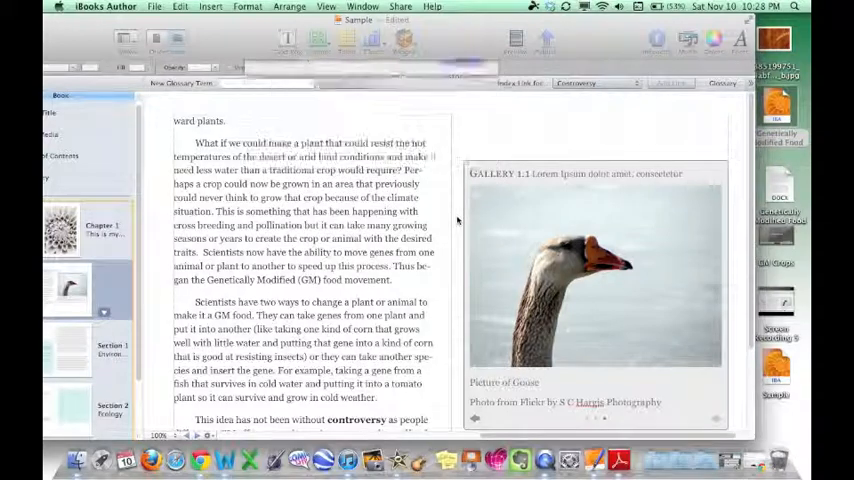